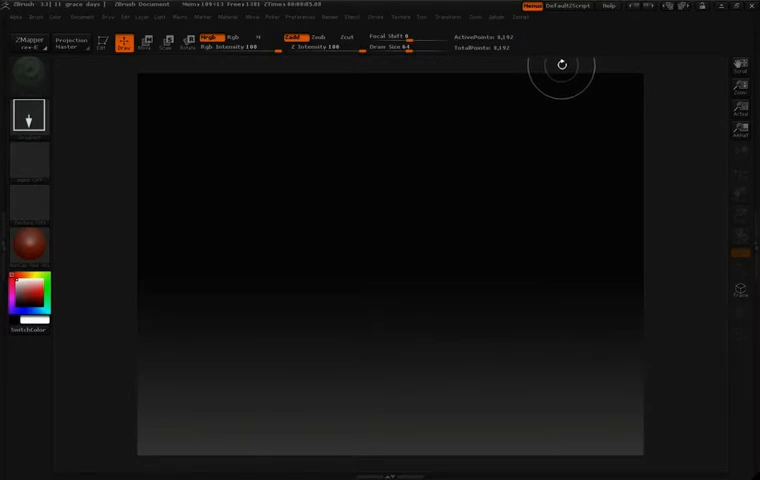
mouse_move(584, 80)
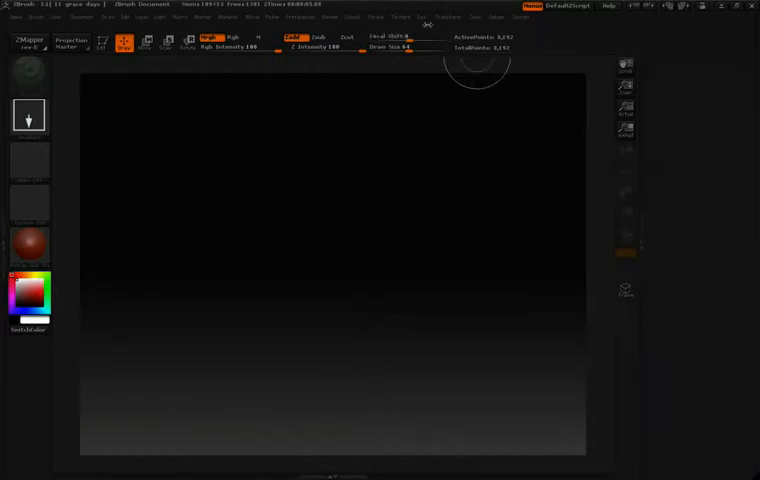
Show the Tool palette in the right tray beside the empty canvas.
left_click(420, 16)
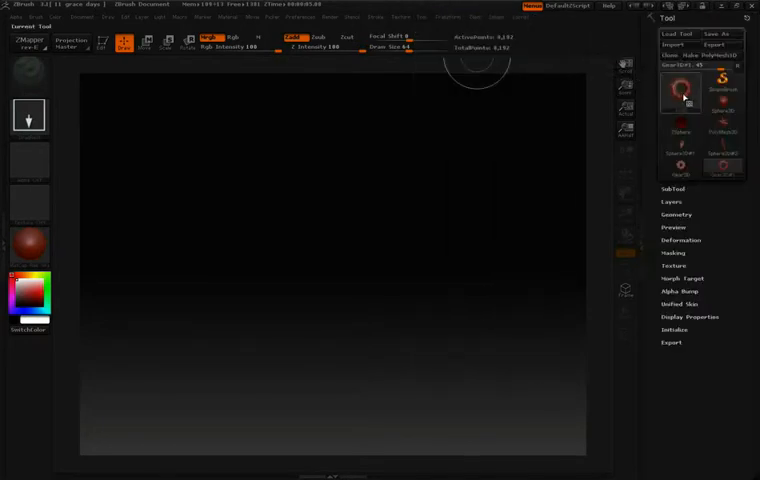
Select the Sphere3D primitive from the tool library as the current tool.
left_click(680, 90)
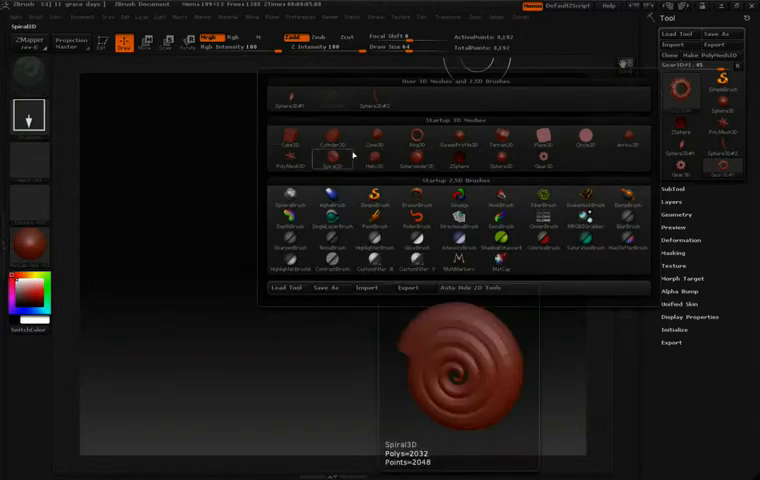
left_click(504, 158)
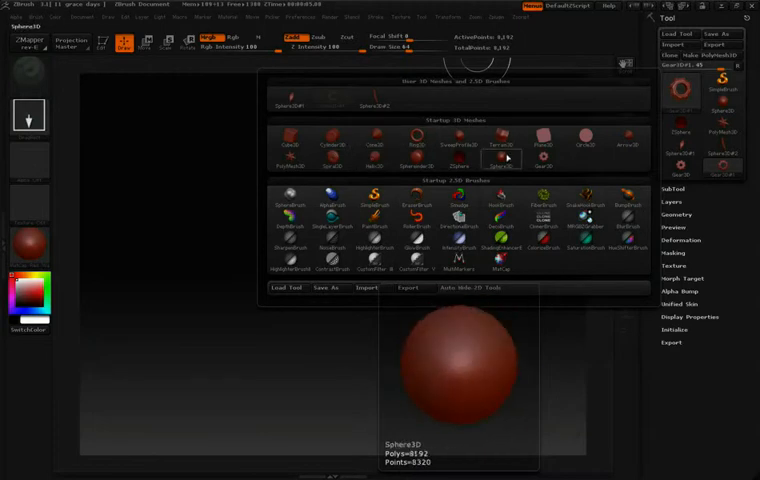
left_click(504, 158)
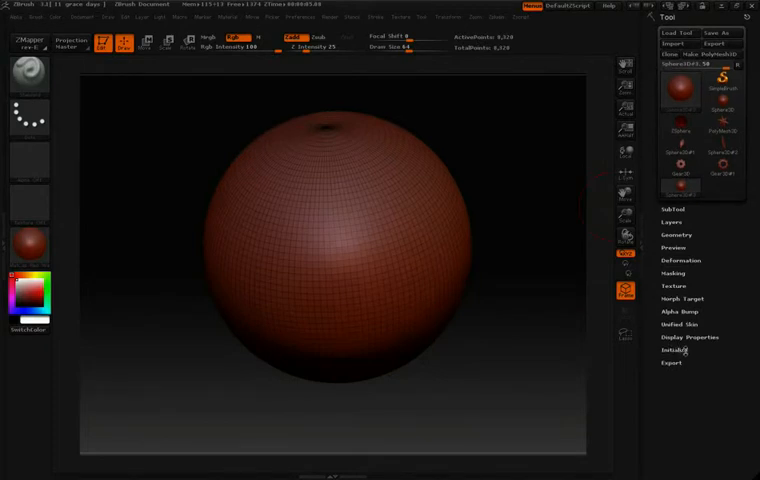
left_click(674, 352)
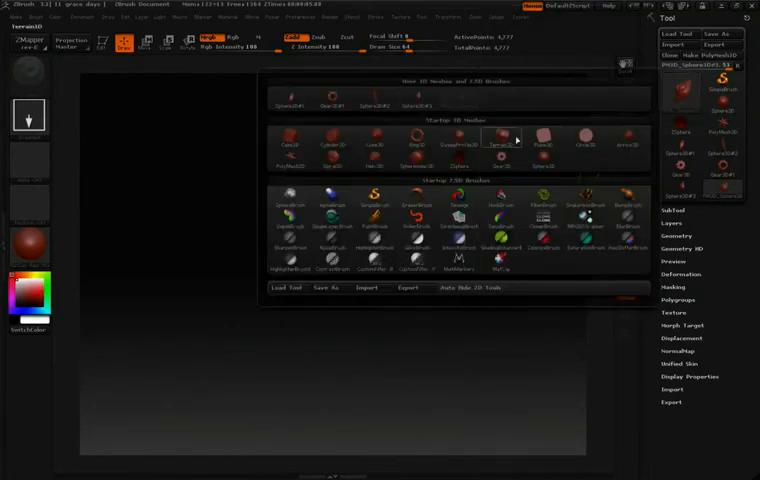
Select the Gear3D primitive from the tool library as the next tool.
left_click(504, 160)
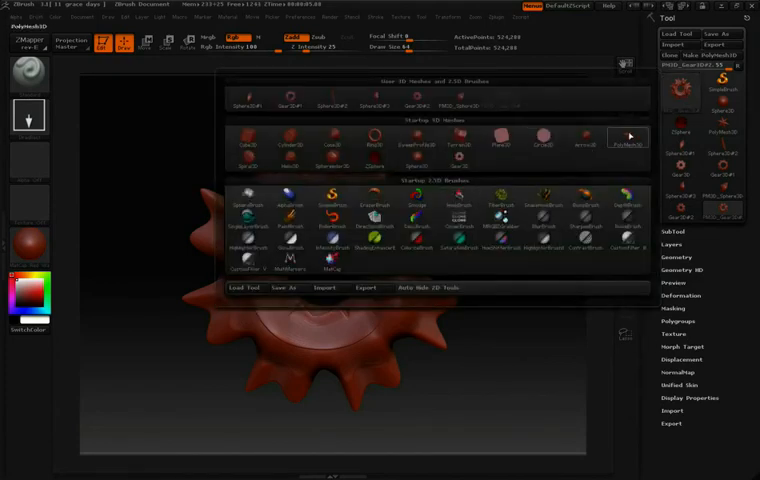
Pick a tool from the reopened tool library over the drawn gear.
left_click(332, 160)
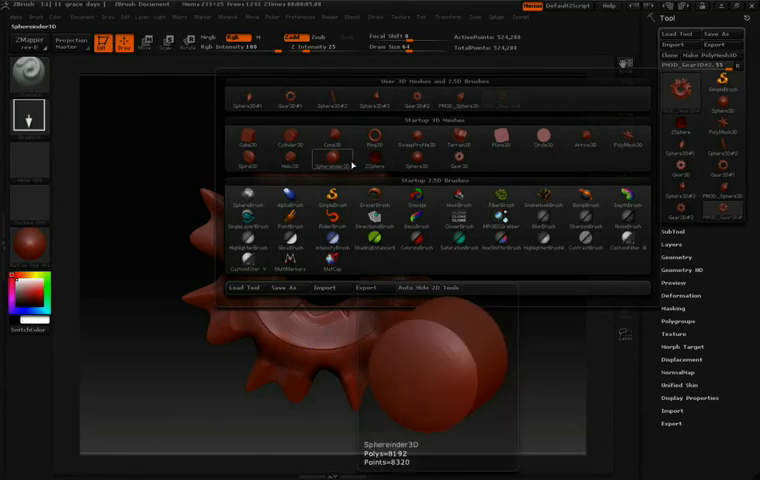